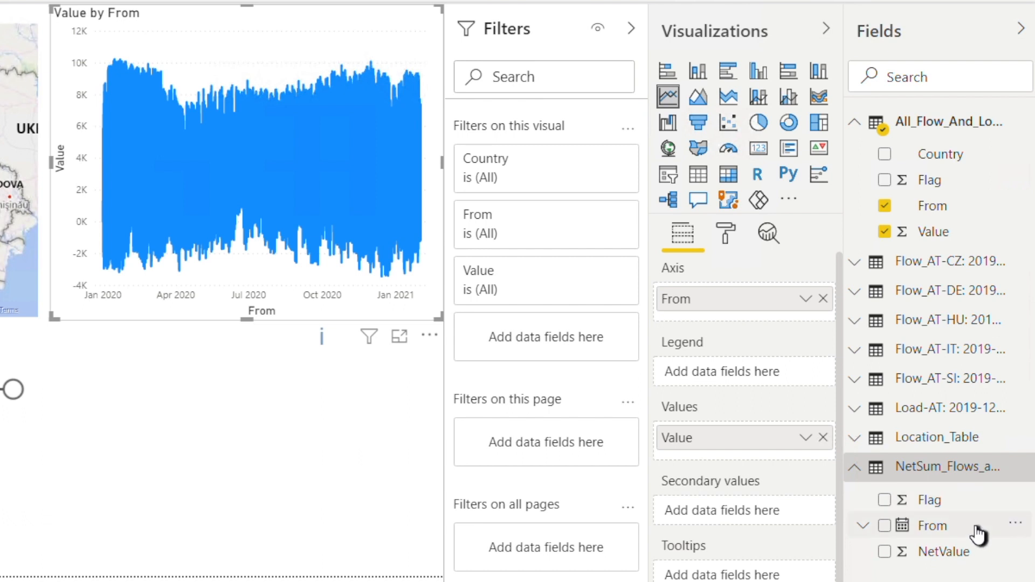
pyautogui.moveTo(959, 556)
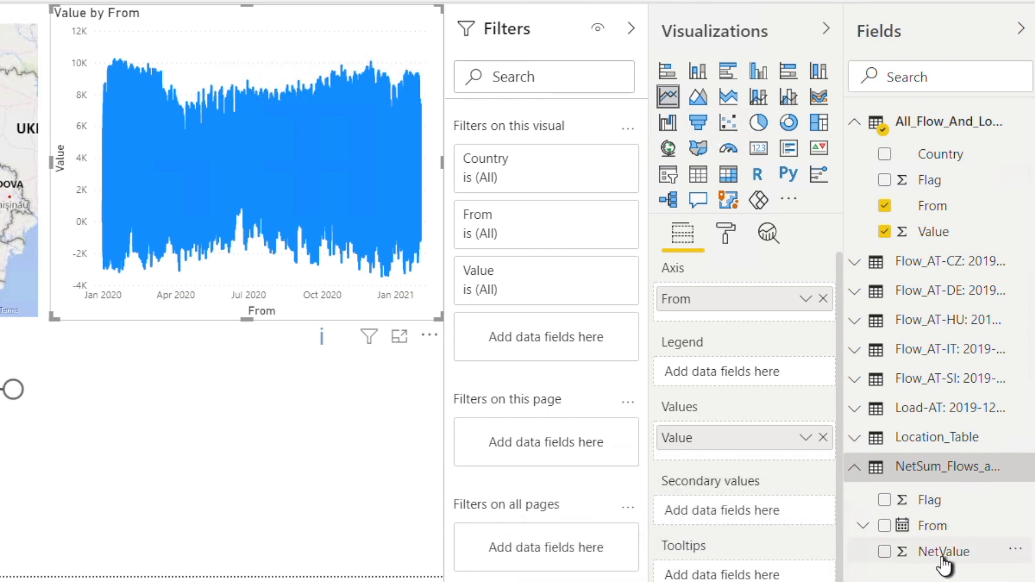
pyautogui.moveTo(144, 41)
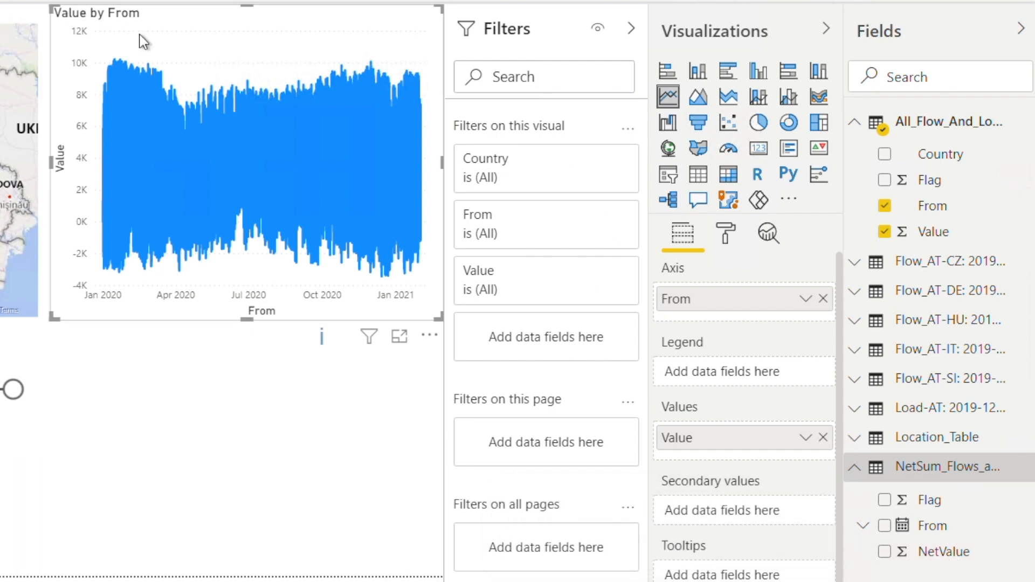
pyautogui.moveTo(194, 25)
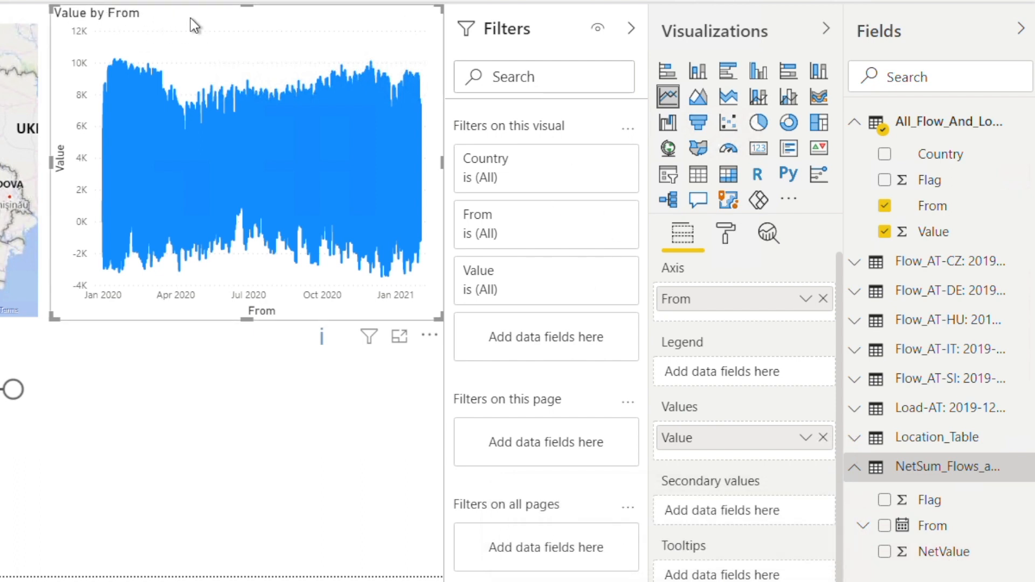
pyautogui.moveTo(236, 165)
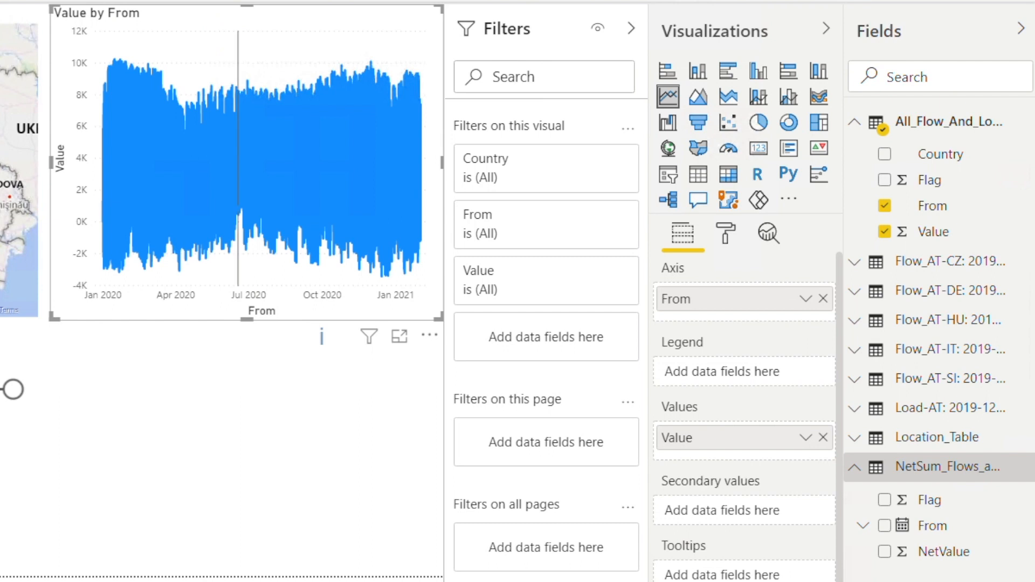
pyautogui.moveTo(944, 551)
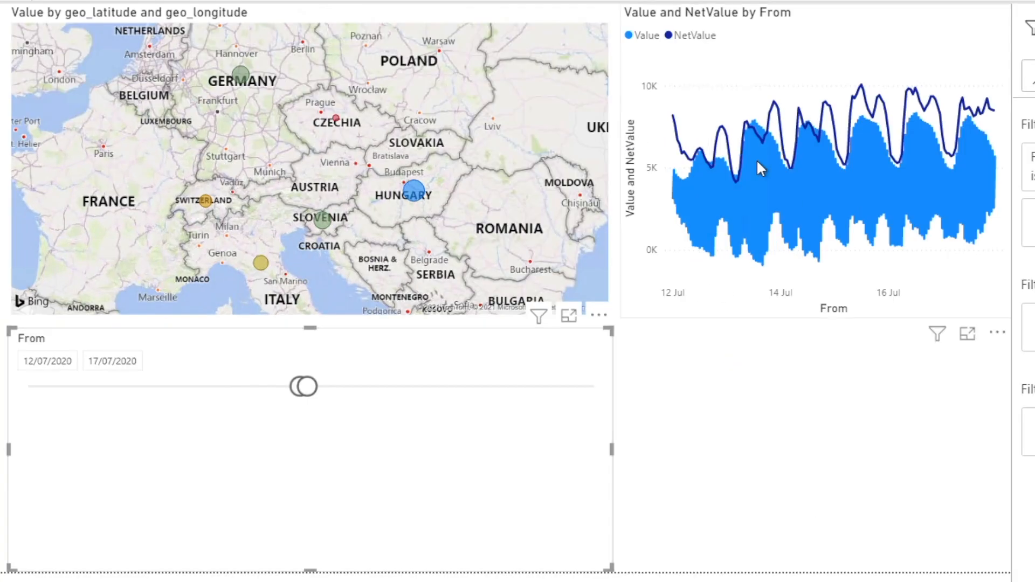
pyautogui.moveTo(819, 145)
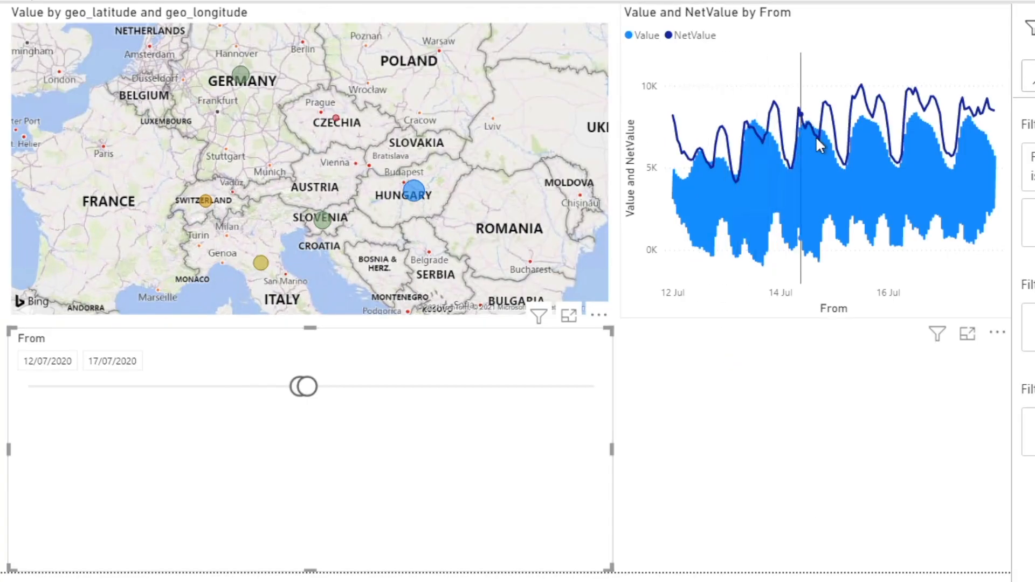
pyautogui.moveTo(983, 115)
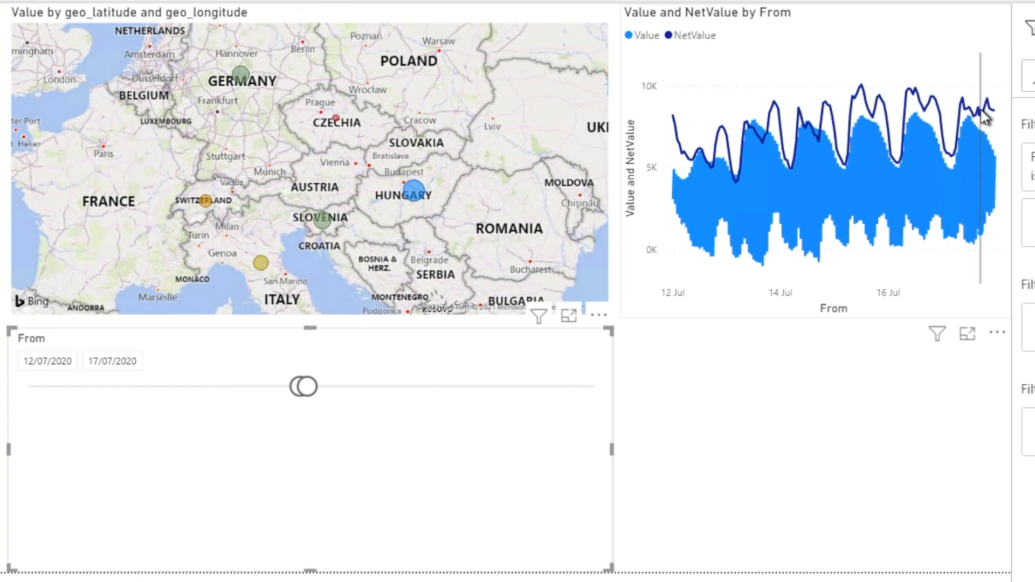
pyautogui.moveTo(245, 69)
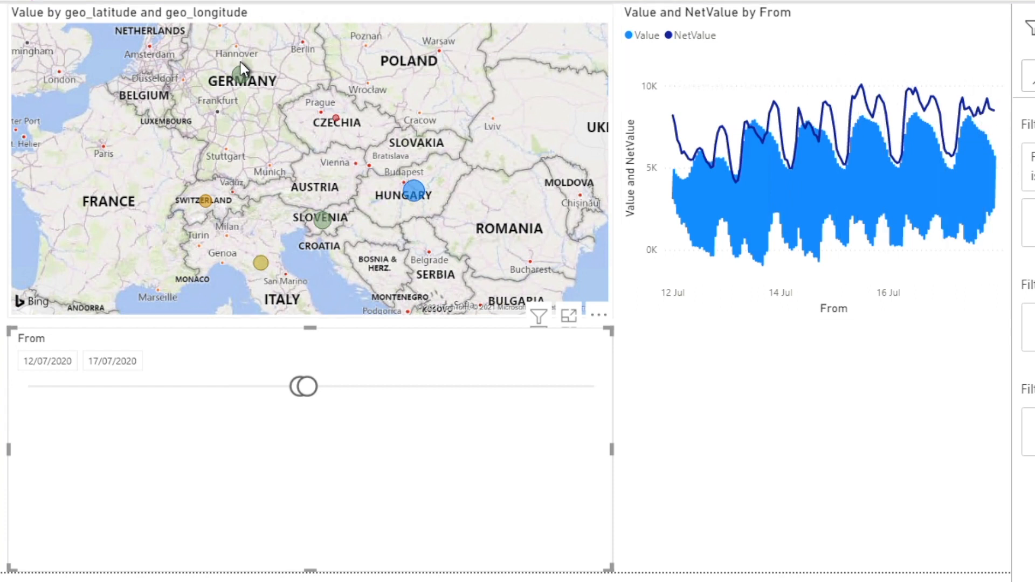
pyautogui.moveTo(238, 73)
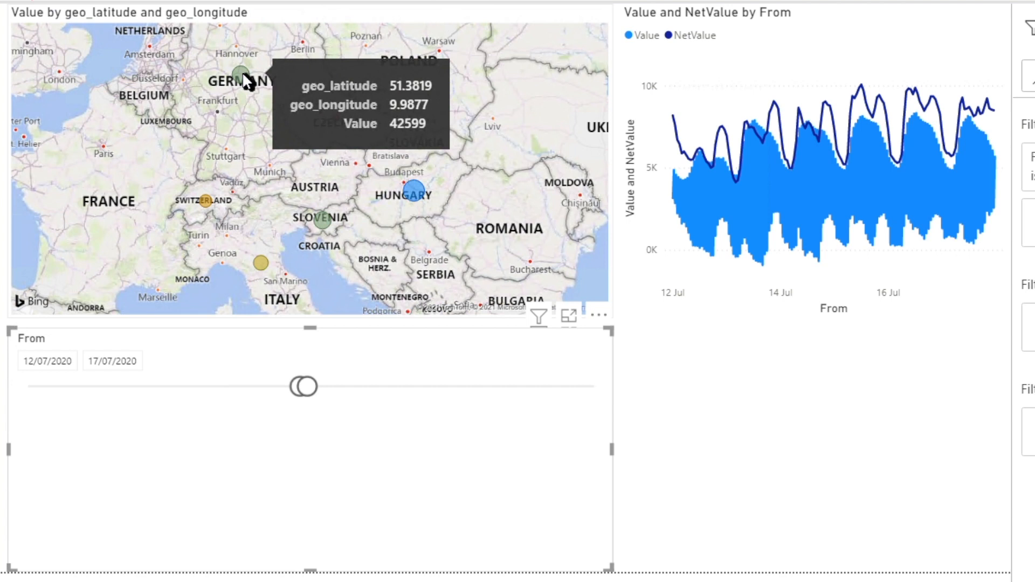
pyautogui.moveTo(416, 188)
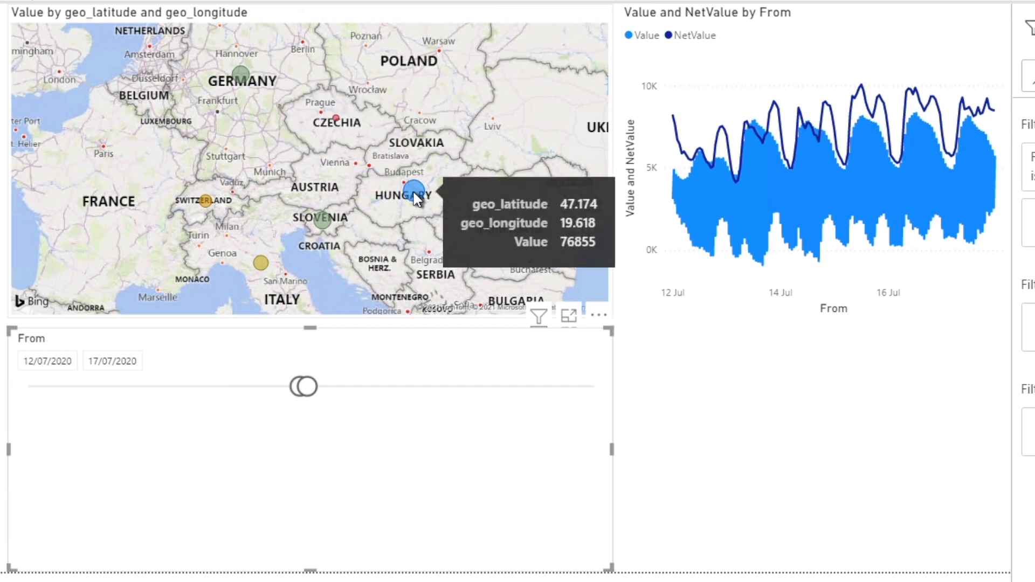
pyautogui.moveTo(324, 225)
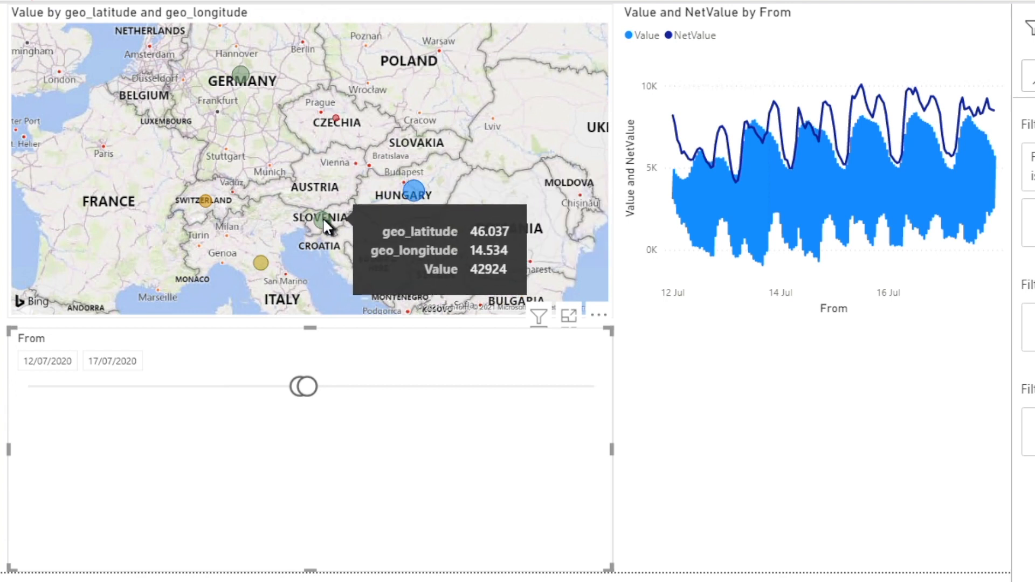
pyautogui.moveTo(262, 276)
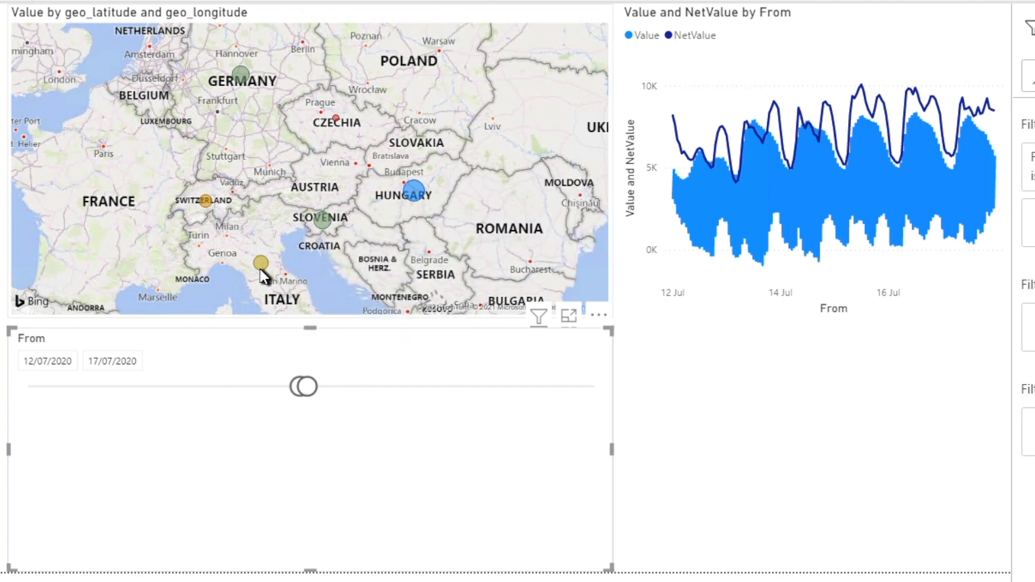
pyautogui.moveTo(861, 106)
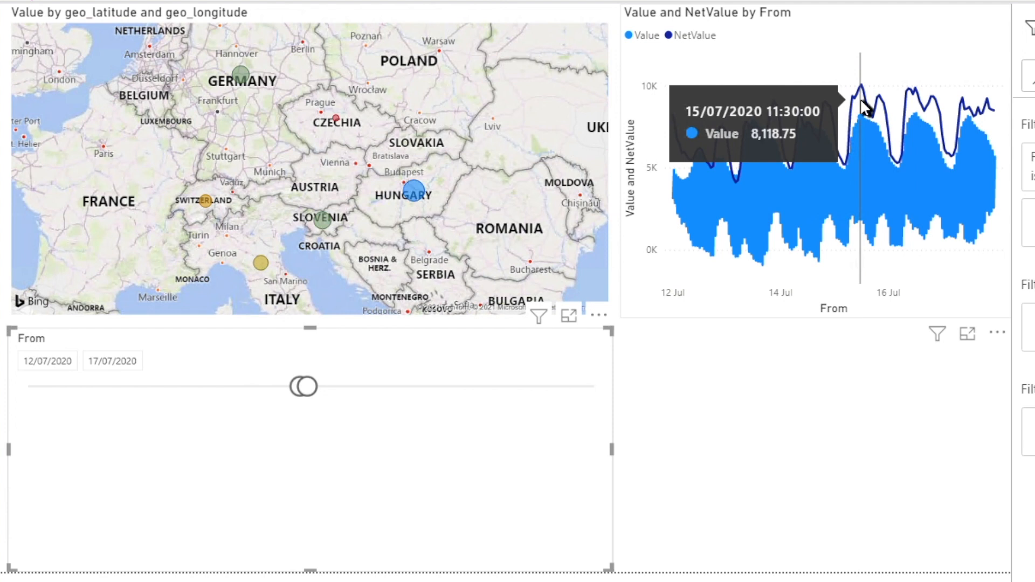
pyautogui.moveTo(861, 106)
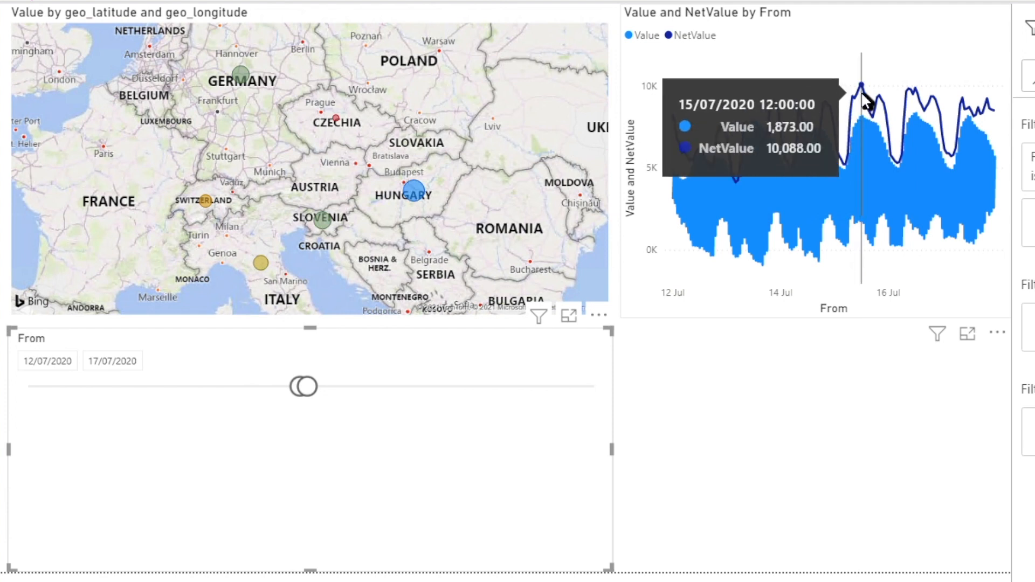